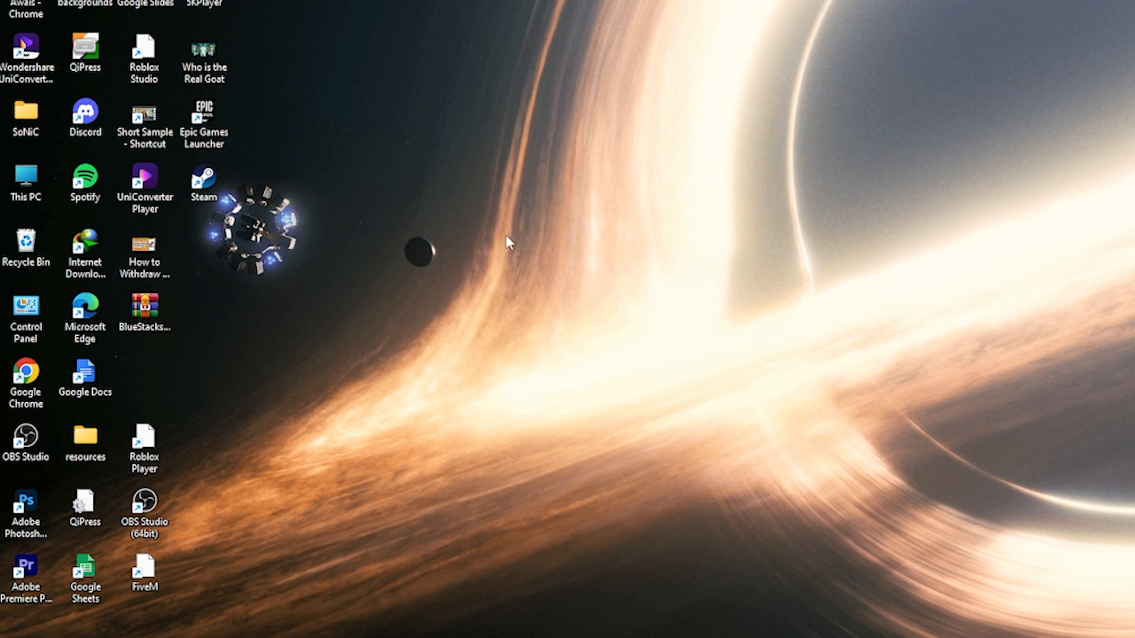
{"action": "mouse_move", "coordinate": [730, 563]}
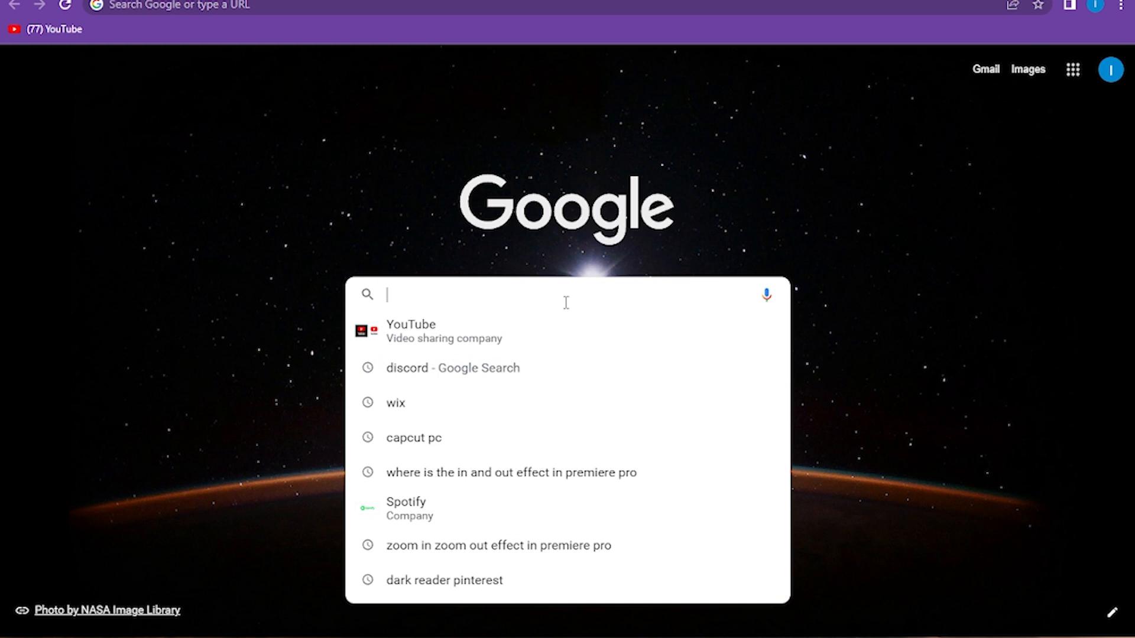
Step: Search for powr.io and load the POWR homepage from the suggestion
{"action": "type", "text": "powr.io"}
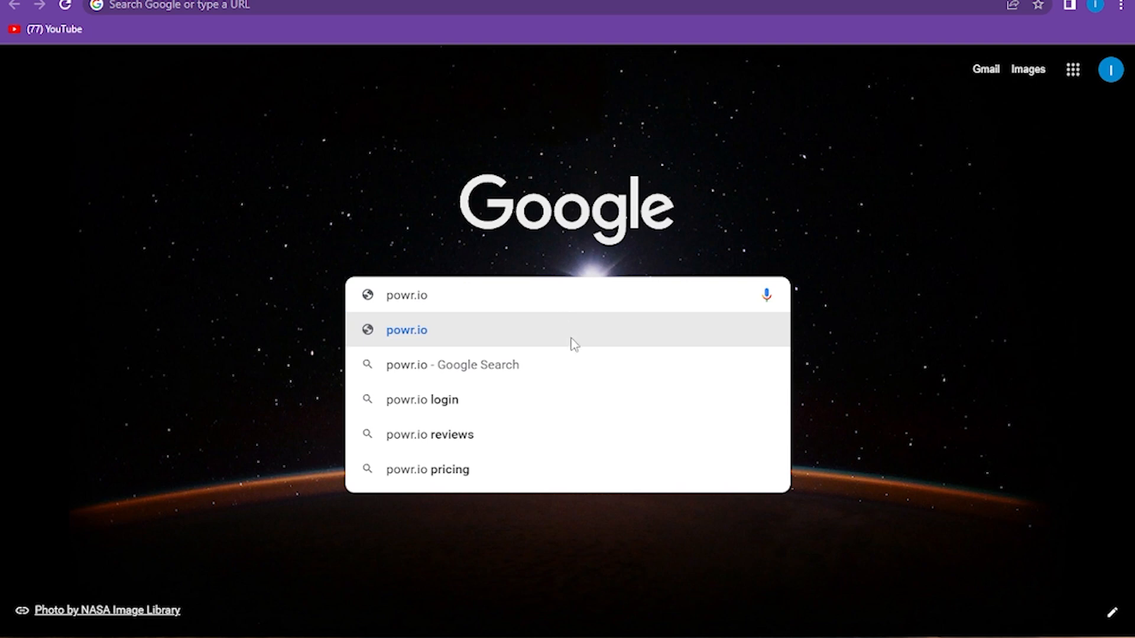
{"action": "left_click", "coordinate": [407, 331]}
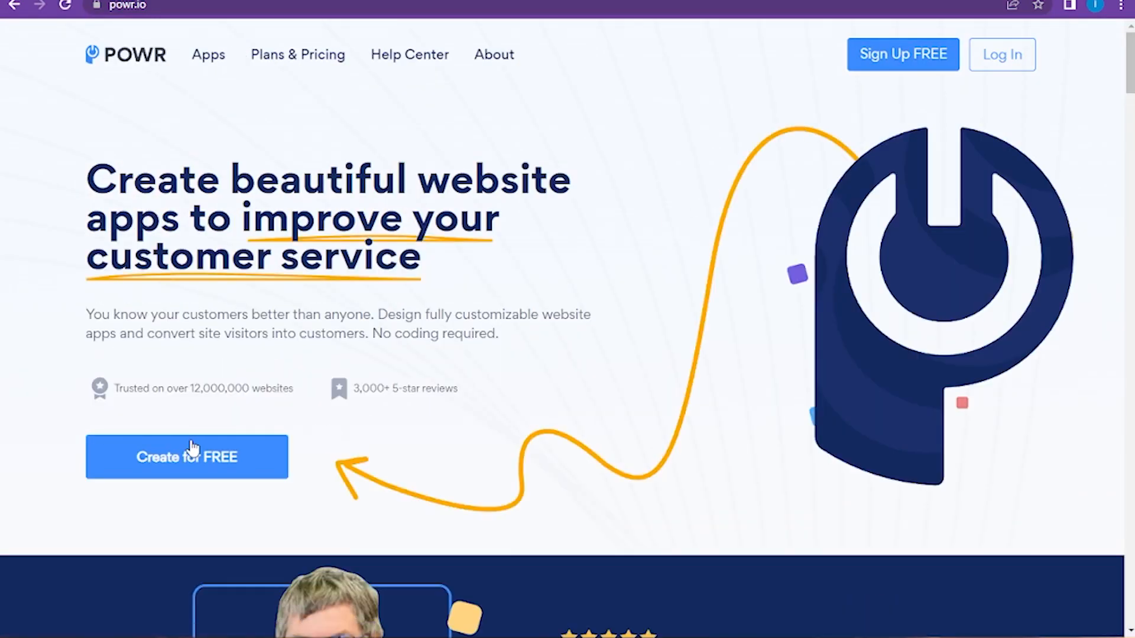
Step: Start free-account creation and enter the sign-up credentials (itsmeniso)
{"action": "left_click", "coordinate": [187, 456]}
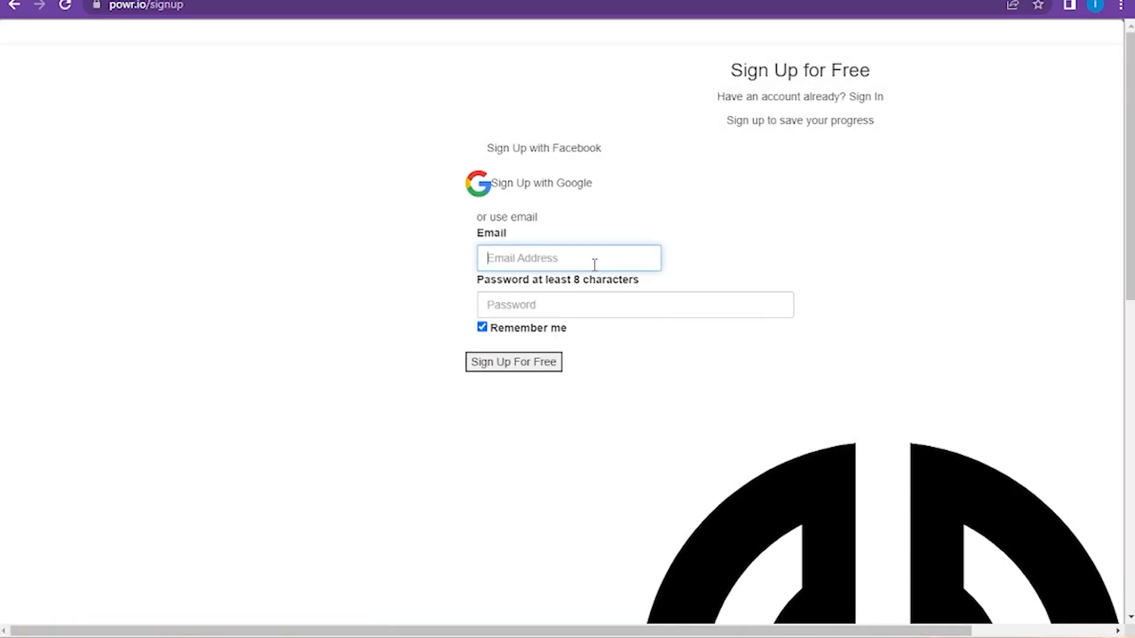
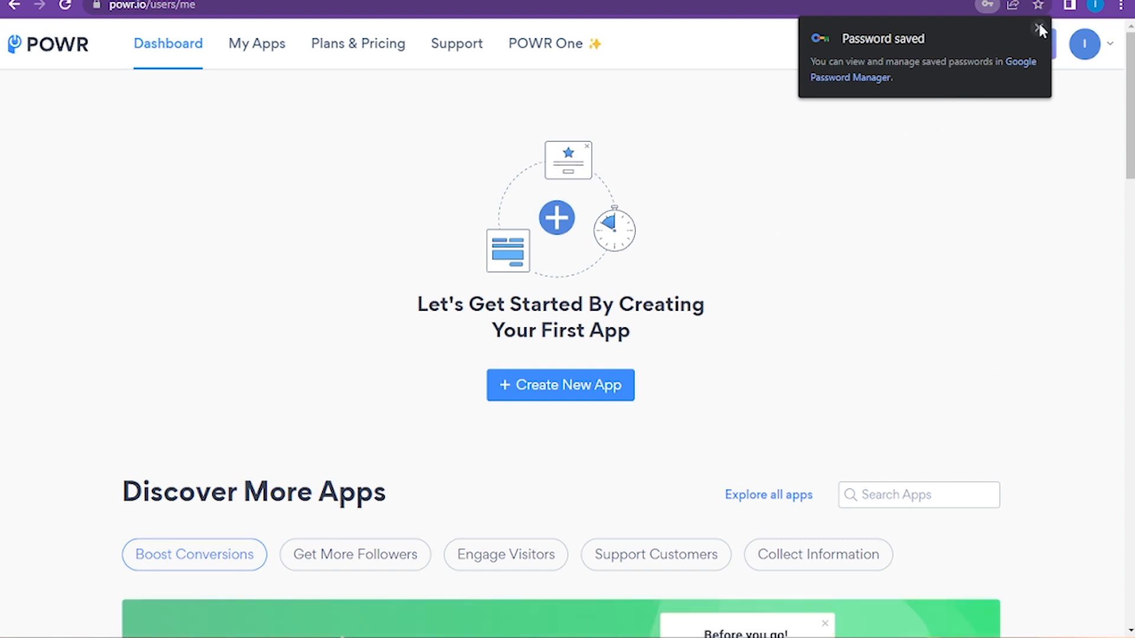
Step: From My Apps start a new app and search 're' to surface Product Reviews
{"action": "left_click", "coordinate": [256, 44]}
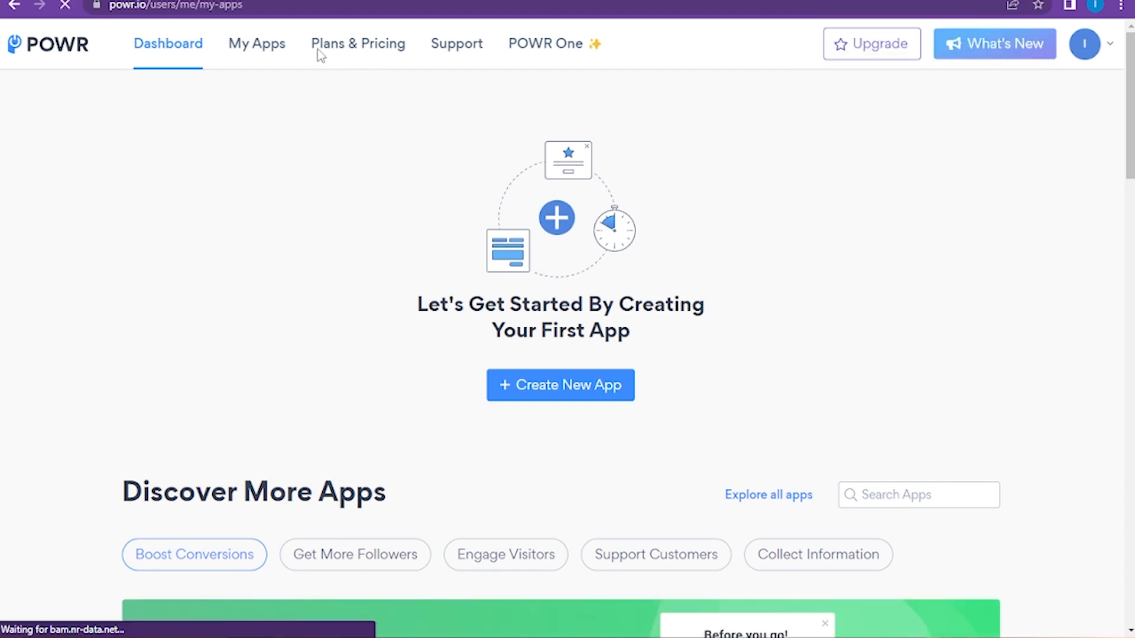
{"action": "left_click", "coordinate": [256, 43]}
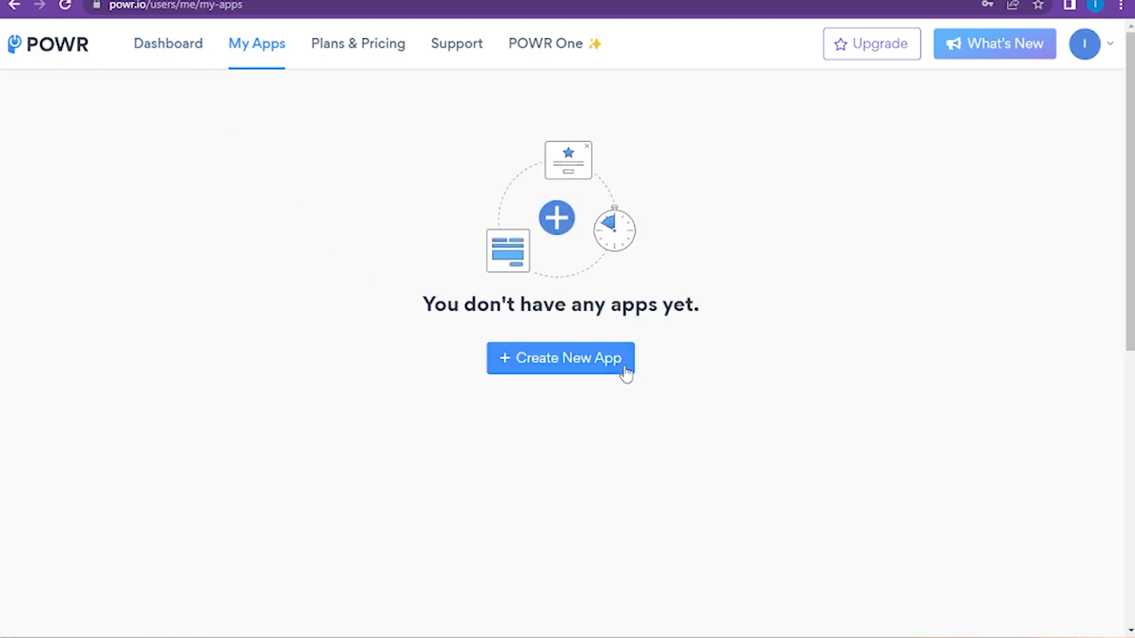
{"action": "left_click", "coordinate": [560, 358]}
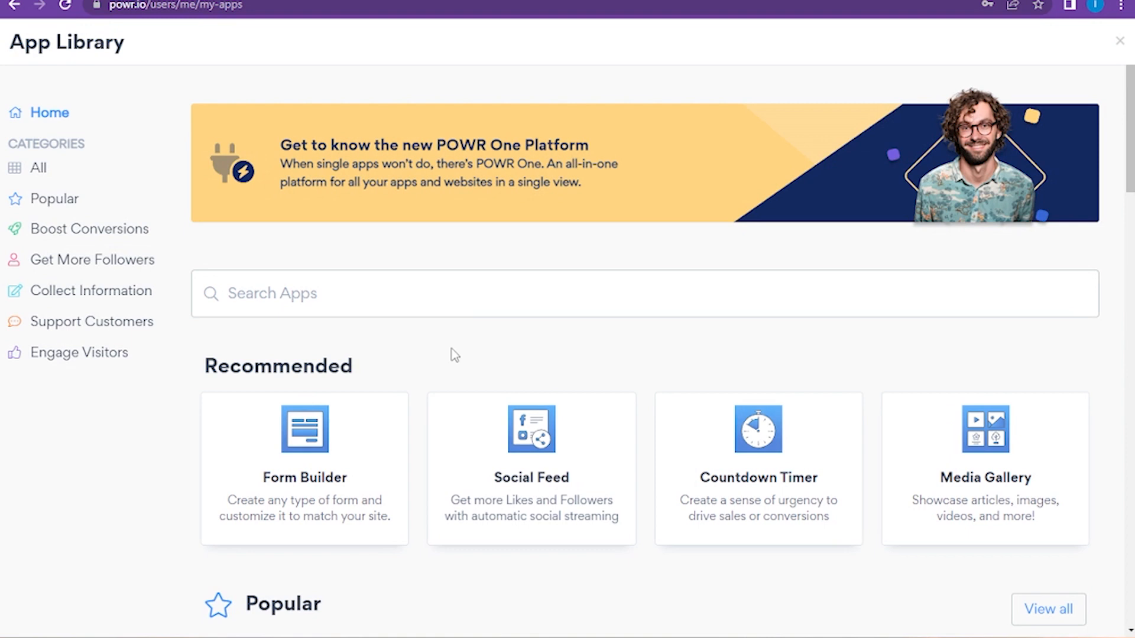
{"action": "type", "text": "revi"}
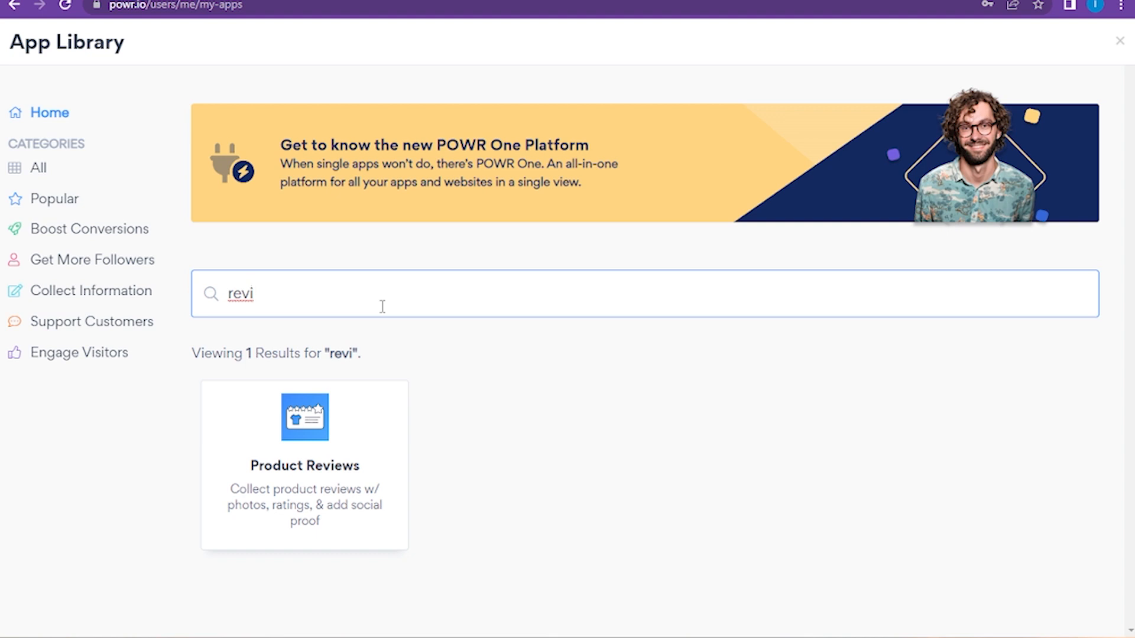
Step: Create the Product Reviews app and bring up its write-a-review form in the preview
{"action": "left_click", "coordinate": [305, 418]}
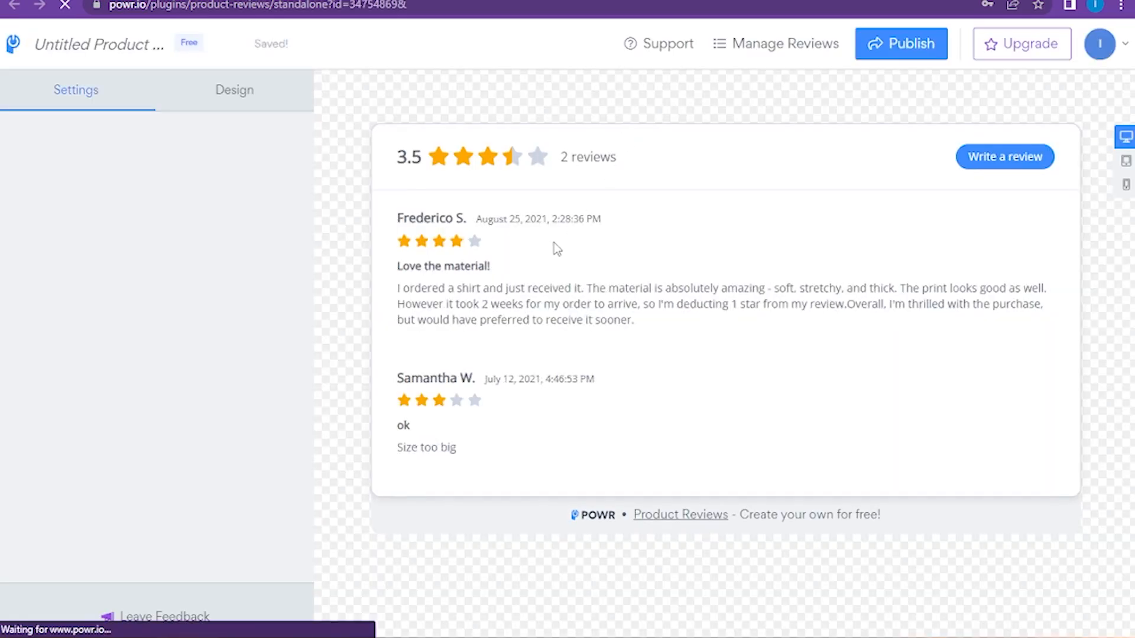
{"action": "mouse_move", "coordinate": [983, 176]}
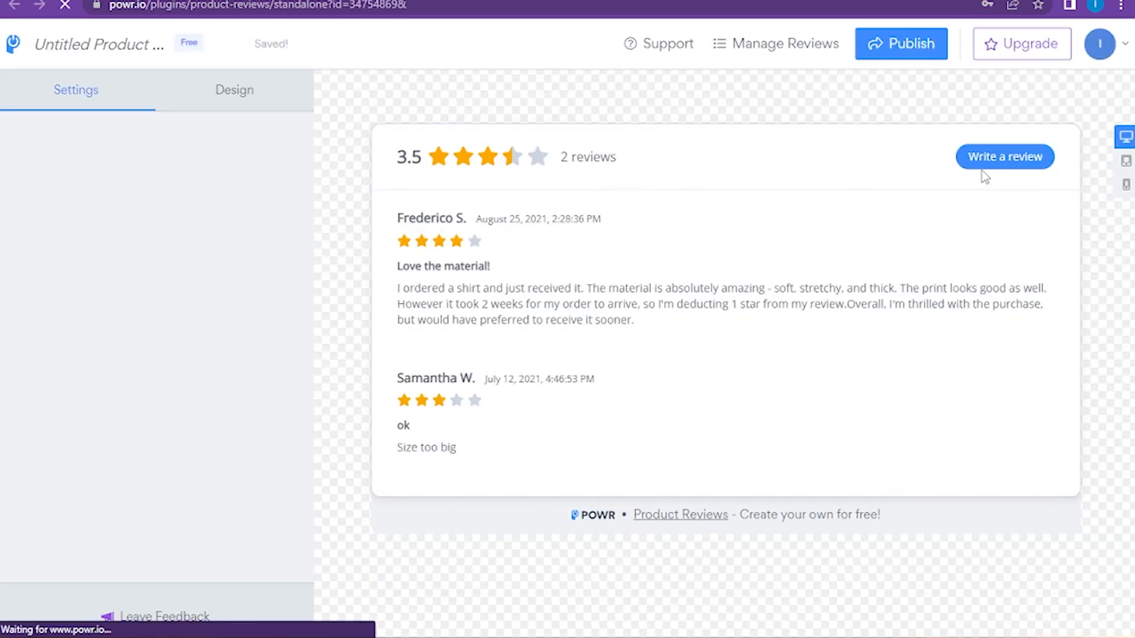
{"action": "left_click", "coordinate": [234, 90]}
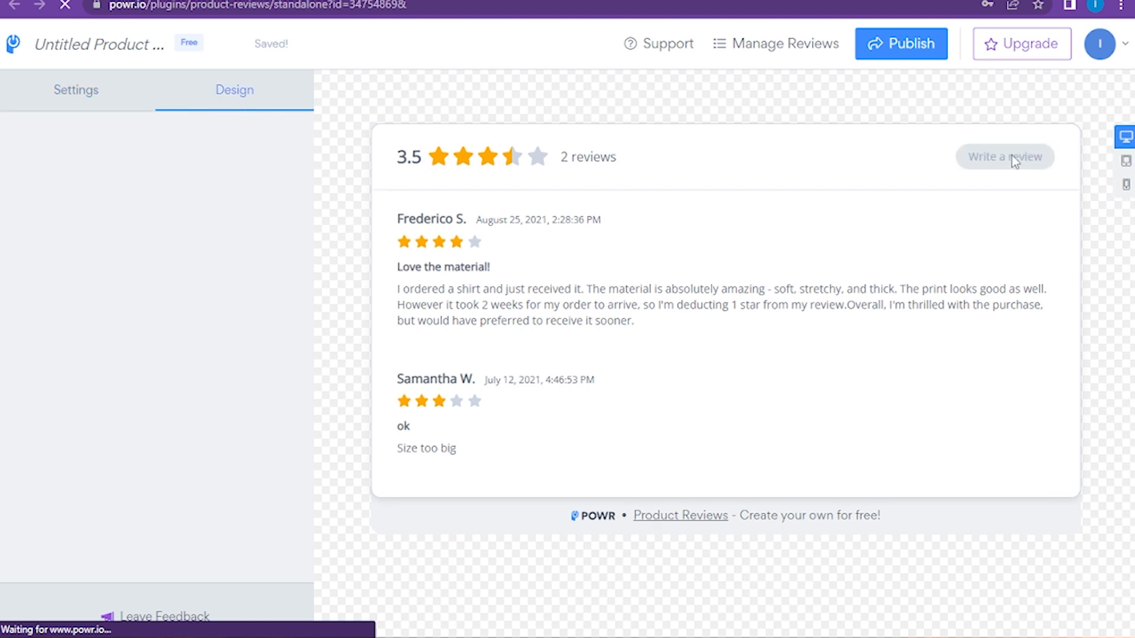
{"action": "left_click", "coordinate": [1005, 157]}
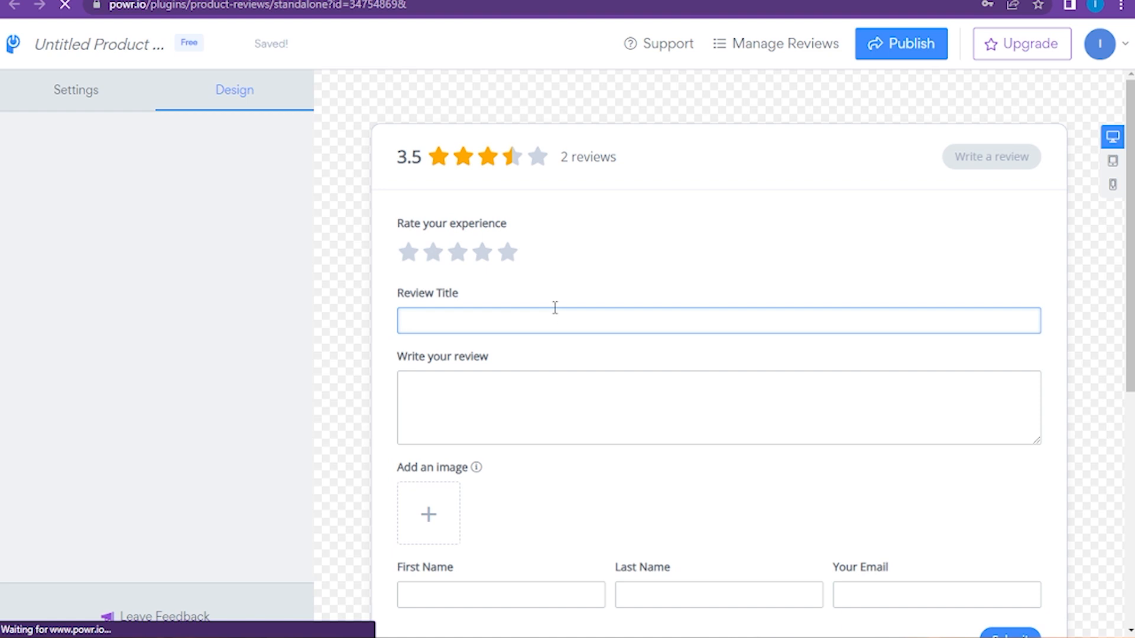
Step: Enter review title 'exam', text 'abcd' and contact 'itsmenis', then go to Publish
{"action": "type", "text": "e"}
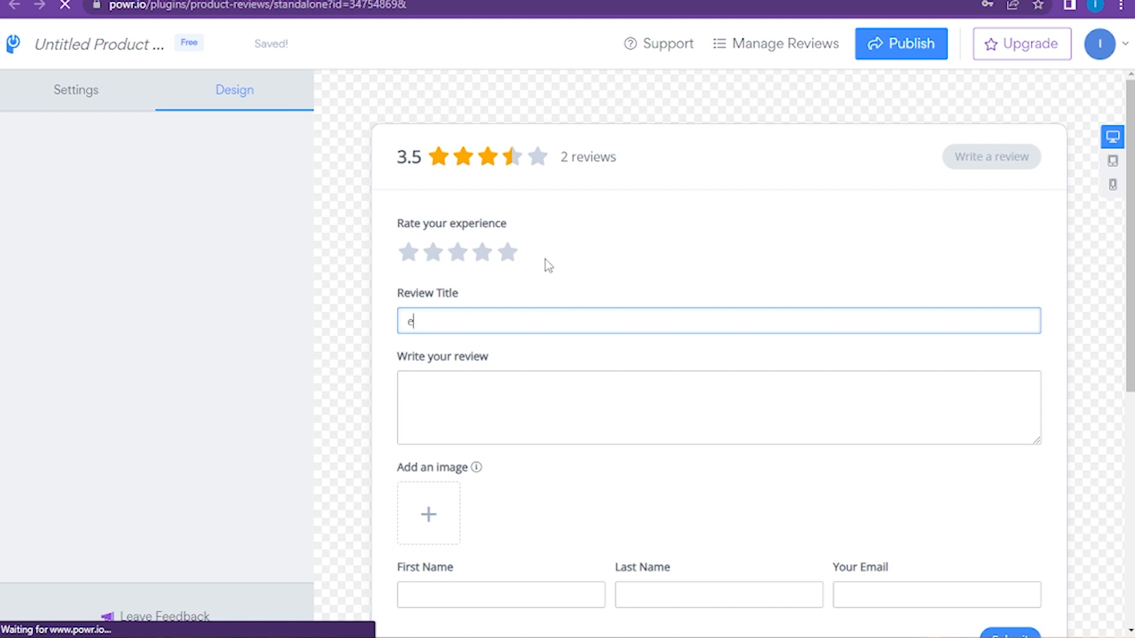
{"action": "type", "text": "xample"}
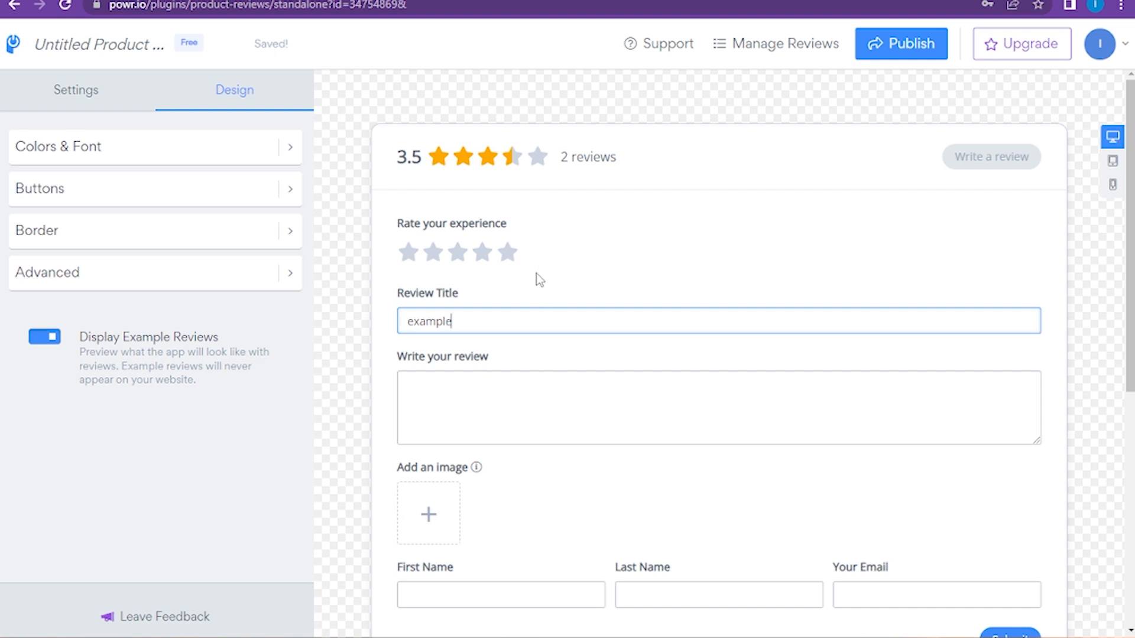
{"action": "type", "text": "a"}
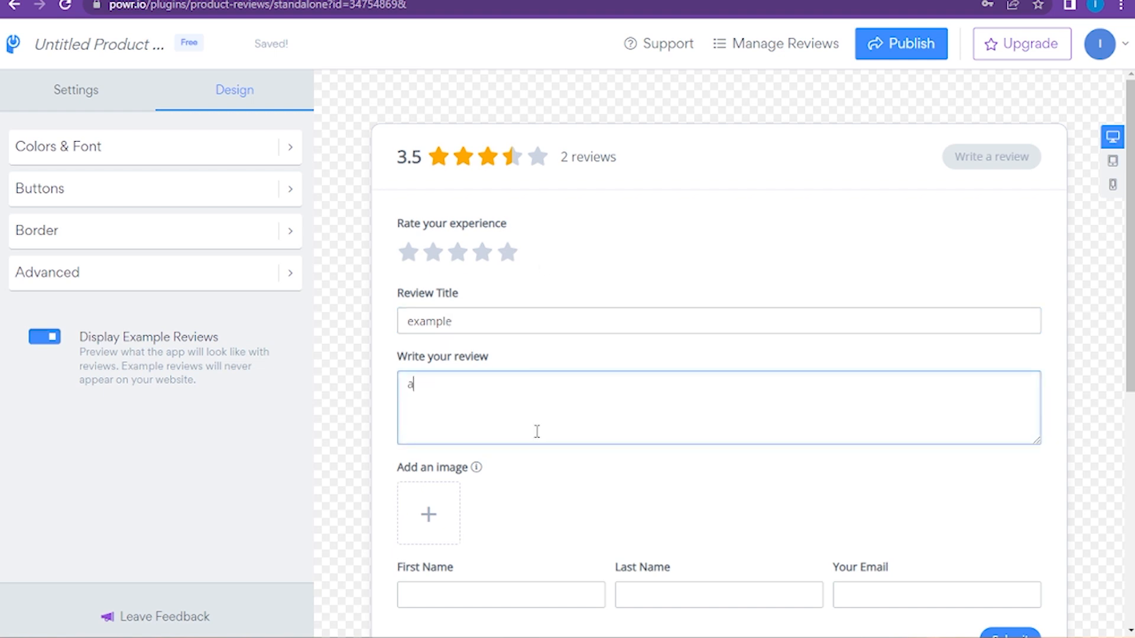
{"action": "type", "text": "bcd"}
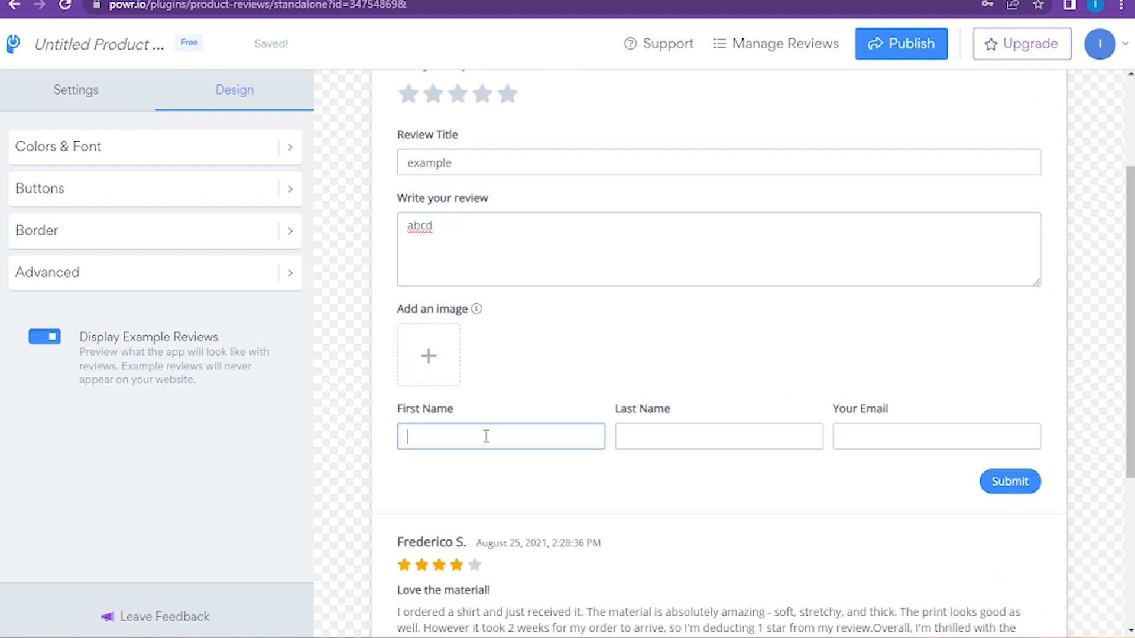
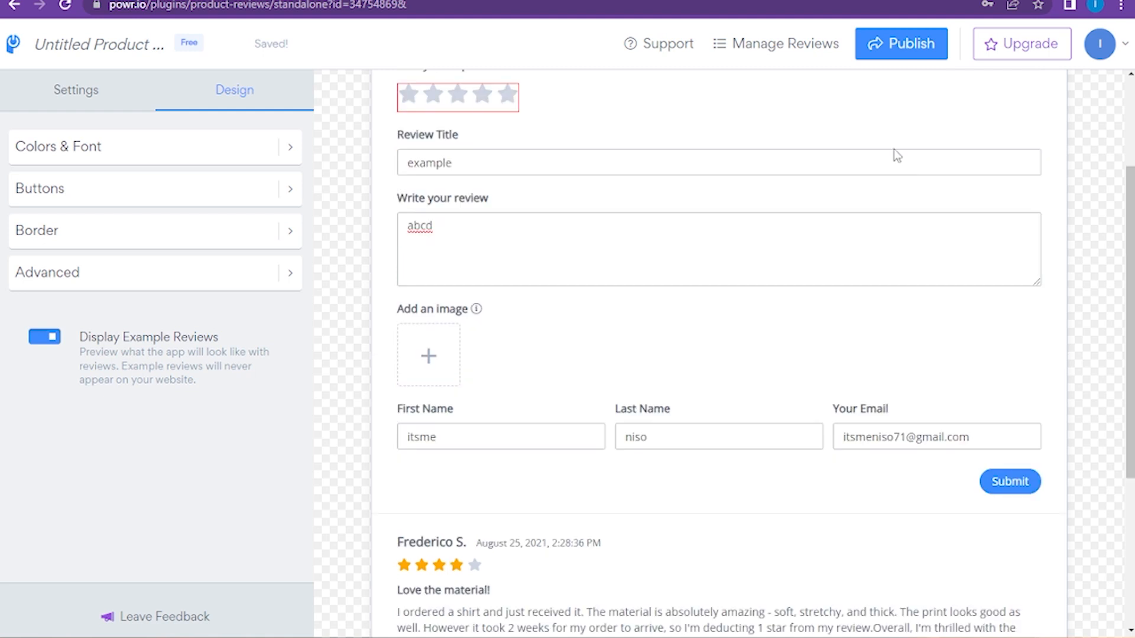
{"action": "left_click", "coordinate": [900, 43]}
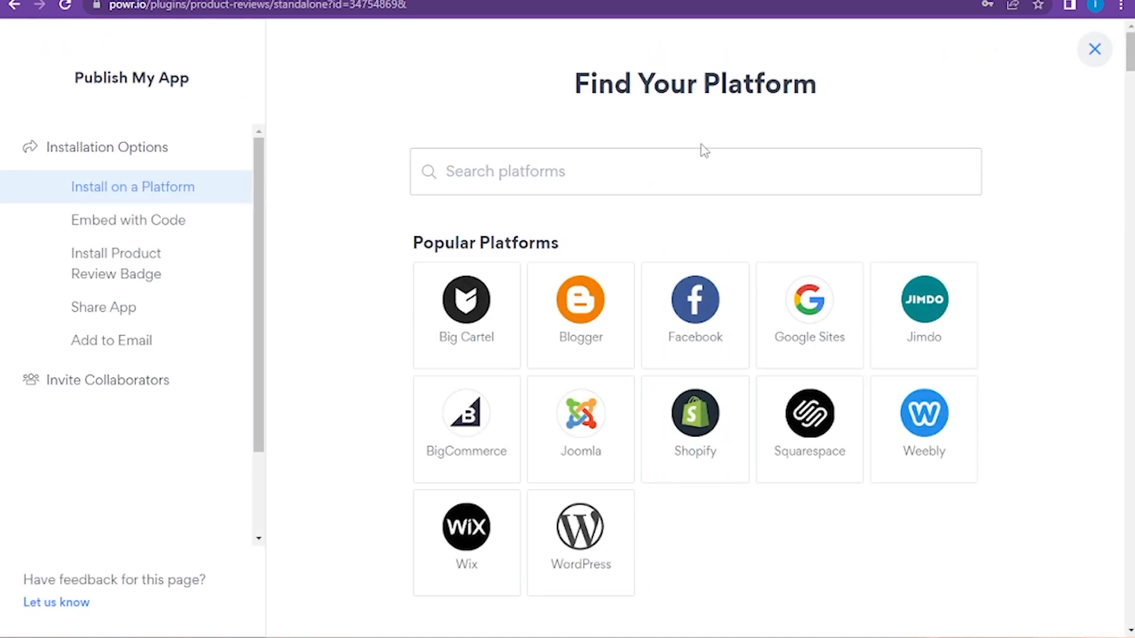